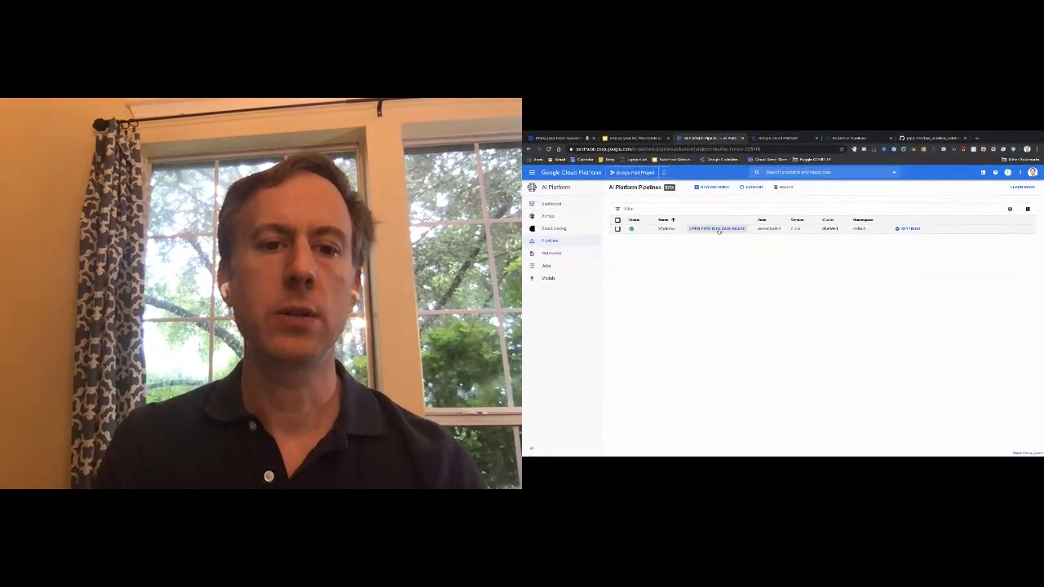
# Step: Open the Kubeflow Pipelines dashboard and the TFX taxi demo's source code on GitHub
pyautogui.click(717, 228)
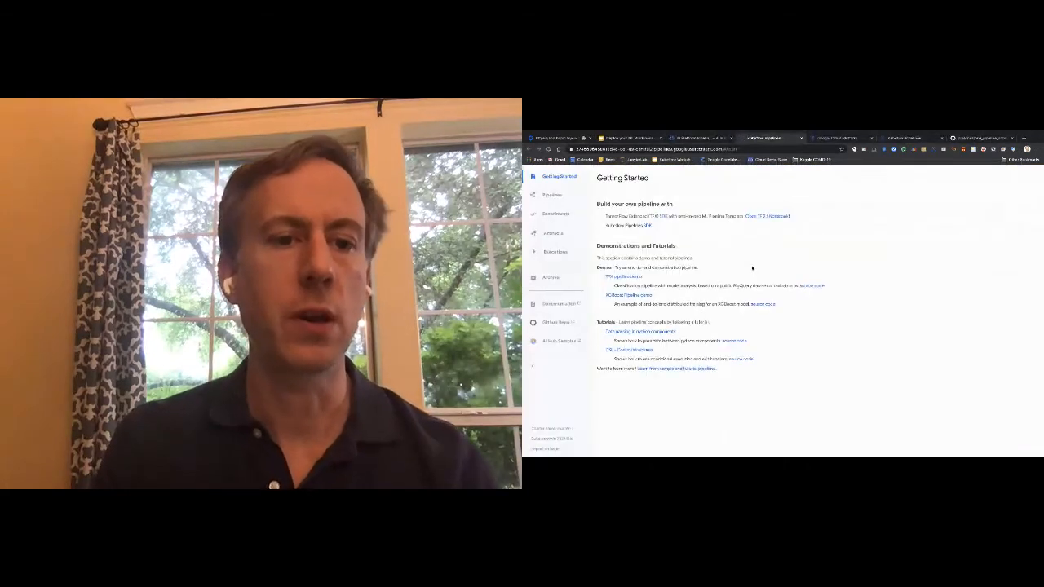
pyautogui.click(553, 195)
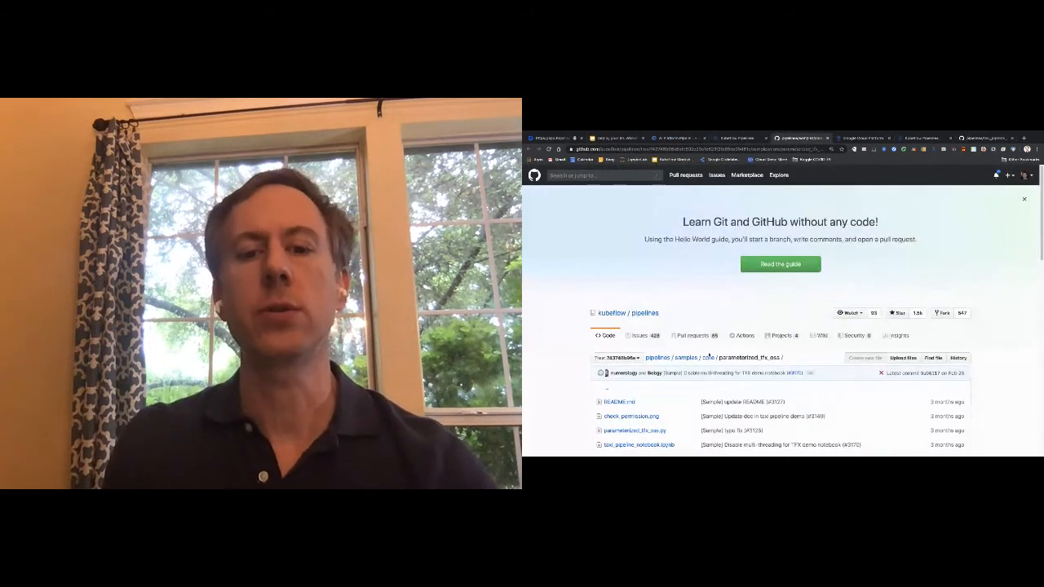
# Step: Read through the parameterized_tfx_oss README overview on GitHub
pyautogui.click(1020, 200)
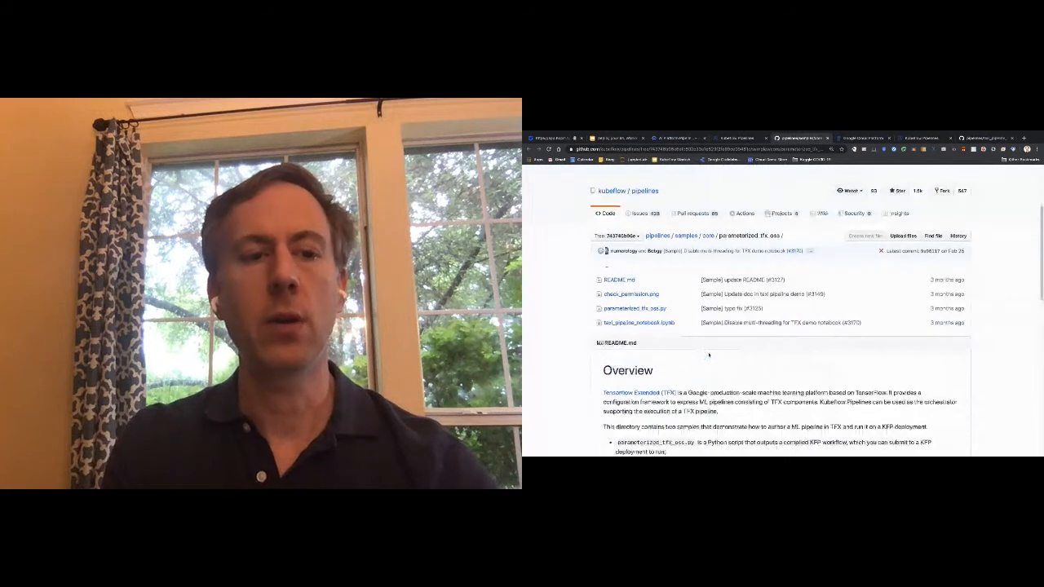
pyautogui.scroll(-3)
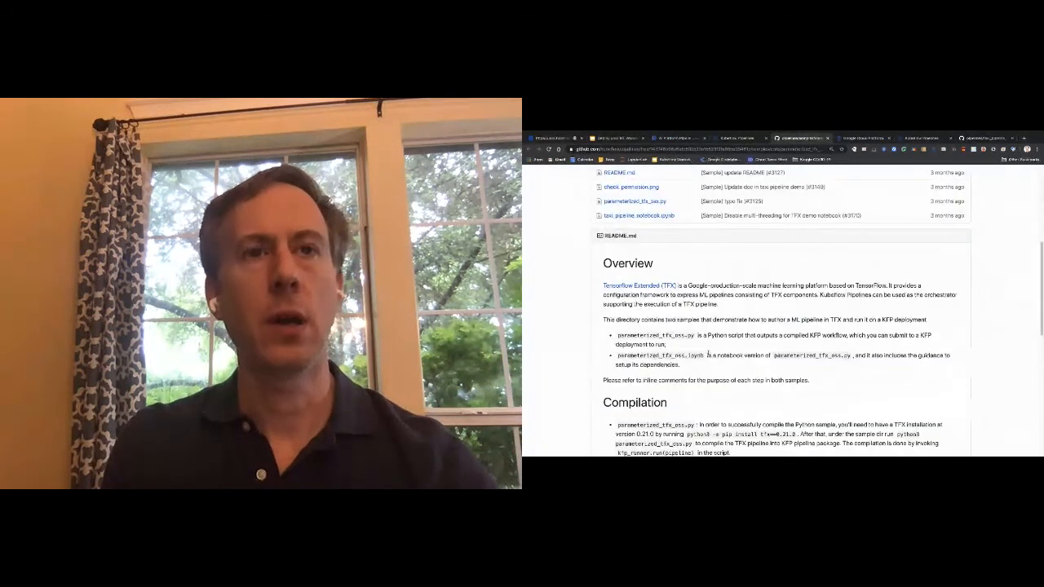
pyautogui.scroll(-3)
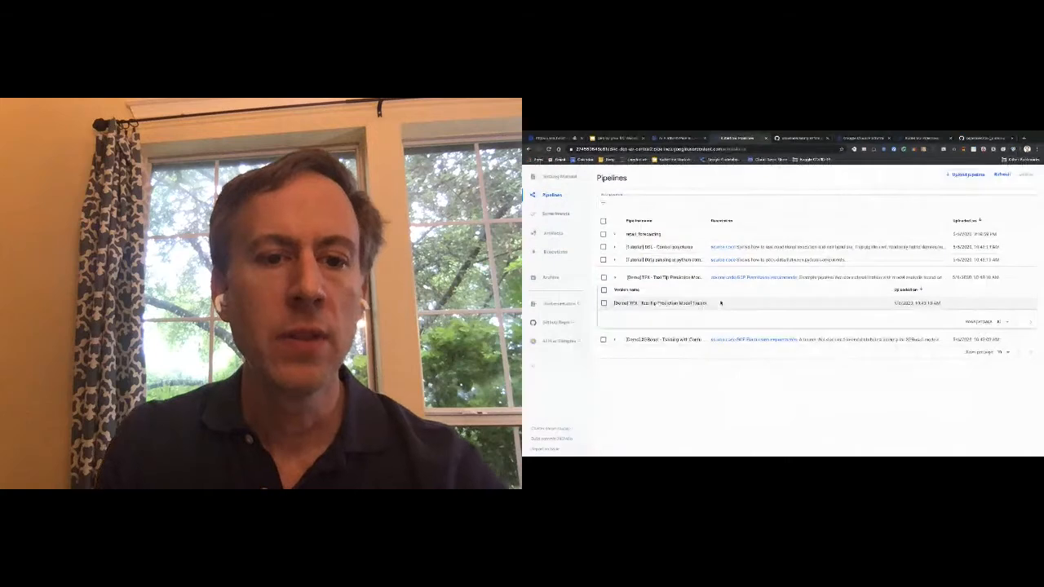
# Step: Open the [Demo] TFX - Taxi Tip Prediction Model Trainer version and hide its Summary
pyautogui.click(651, 303)
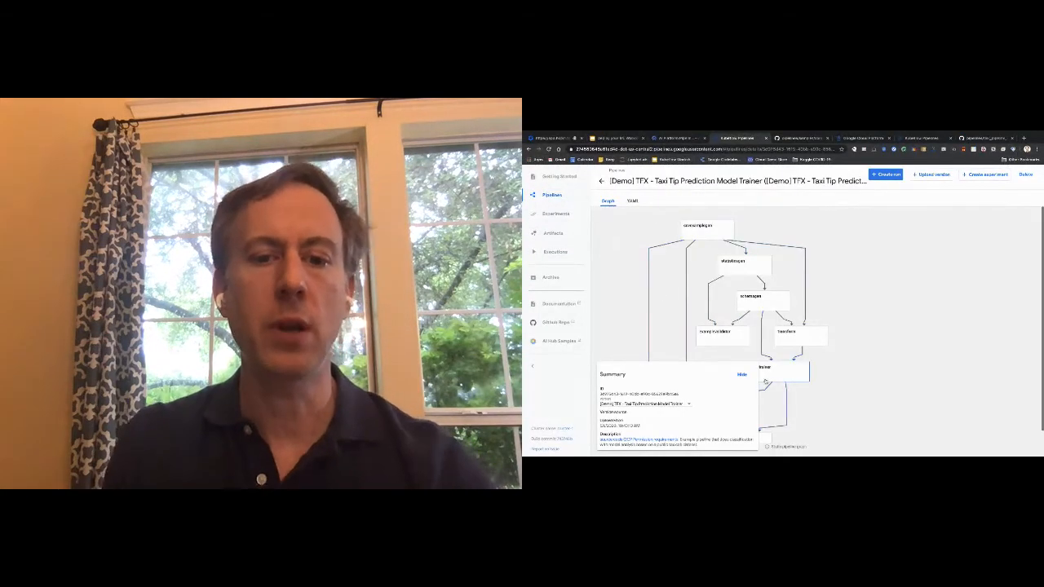
pyautogui.click(739, 375)
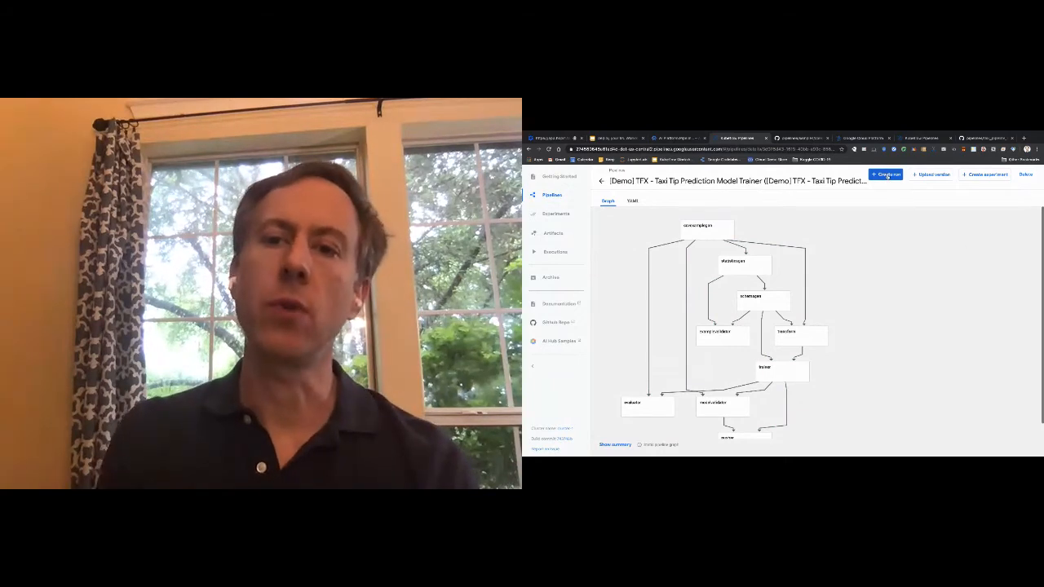
# Step: Create and start a run of the Taxi Tip demo pipeline
pyautogui.click(886, 174)
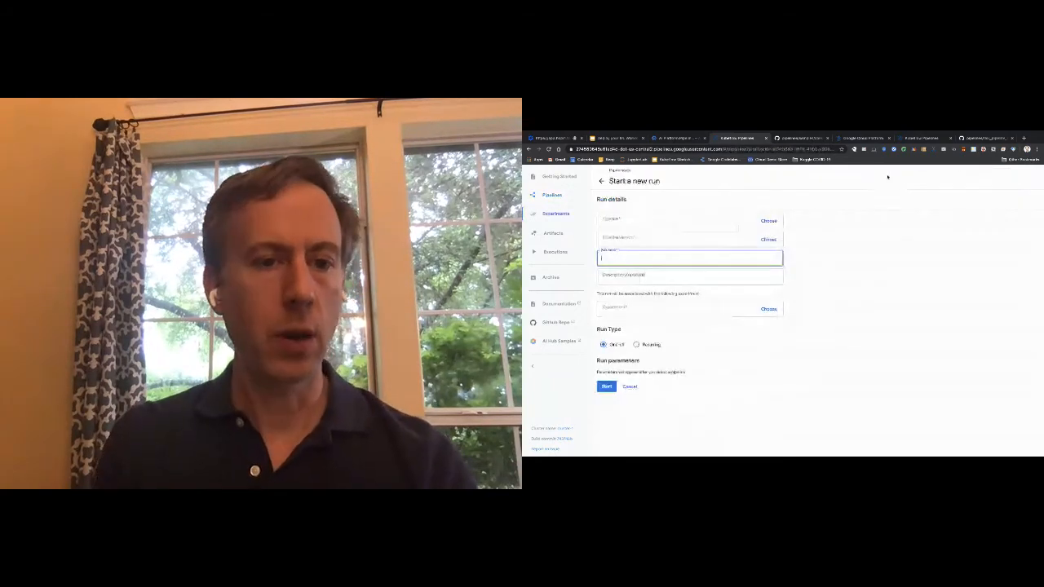
pyautogui.click(767, 221)
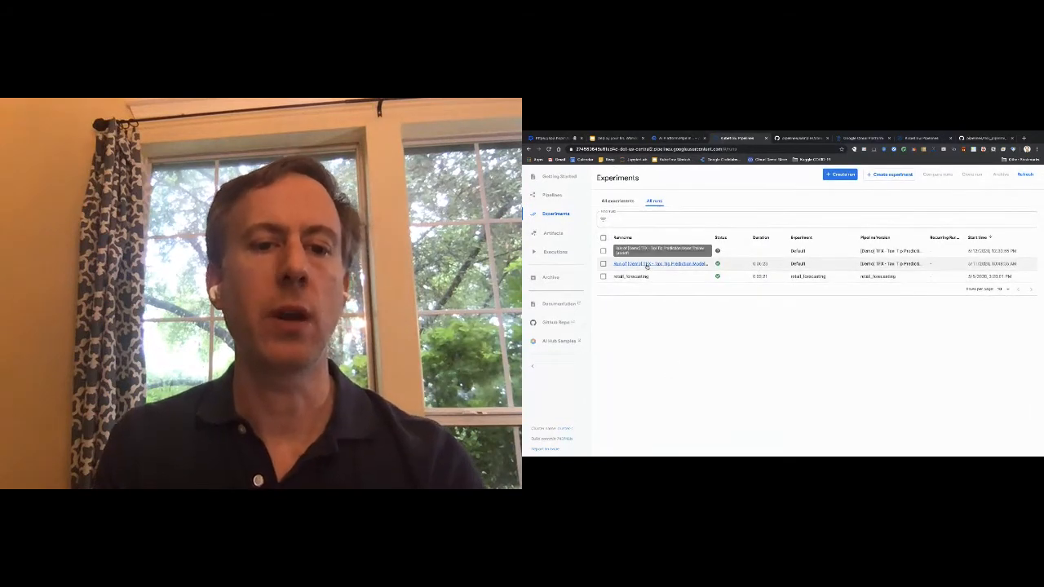
# Step: Open the completed Taxi Tip run's details page
pyautogui.click(659, 263)
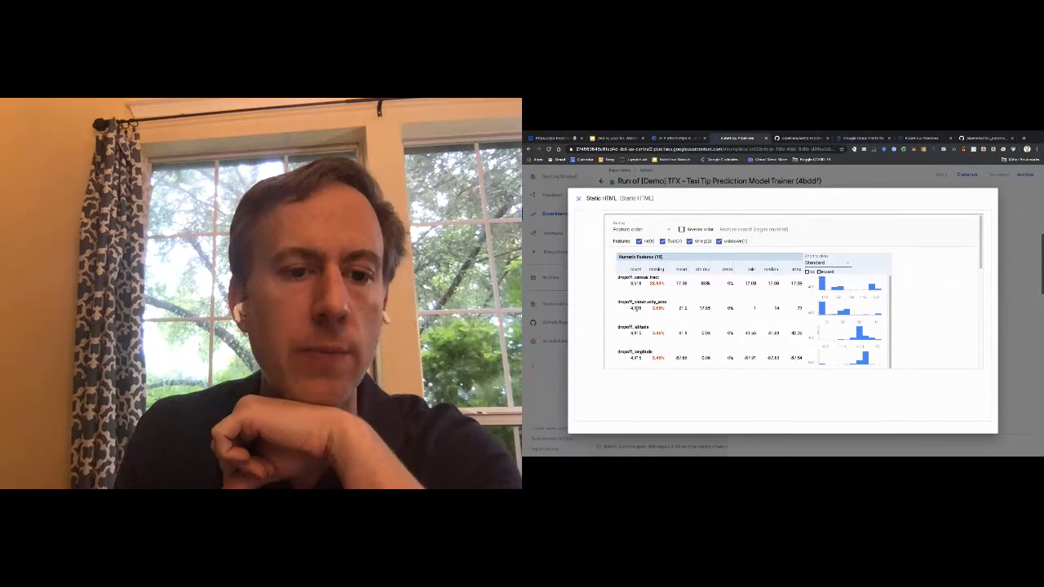
# Step: Scroll through the numeric feature statistics, then close the component details panel
pyautogui.scroll(-3)
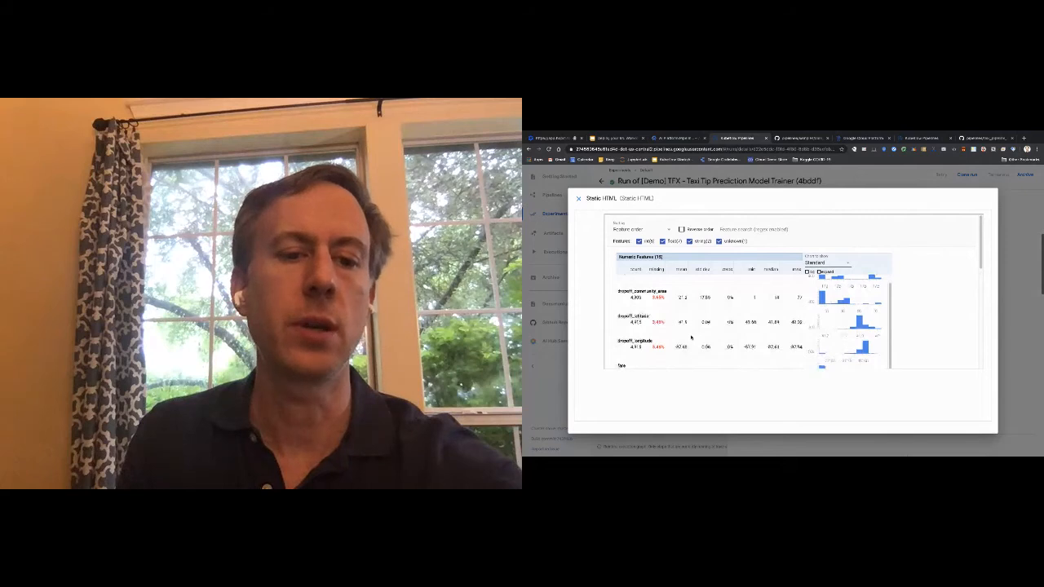
pyautogui.scroll(-3)
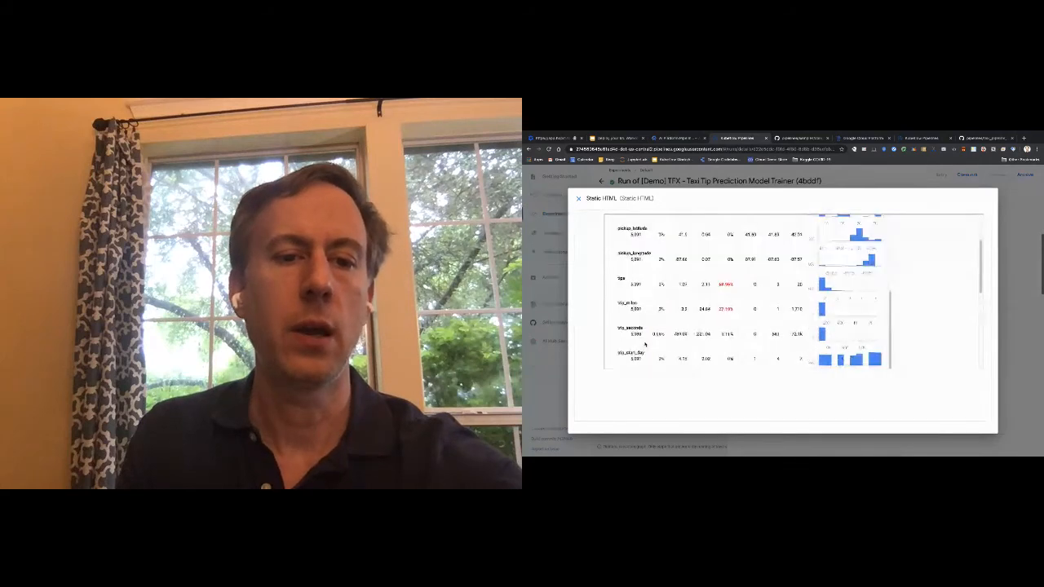
pyautogui.scroll(-3)
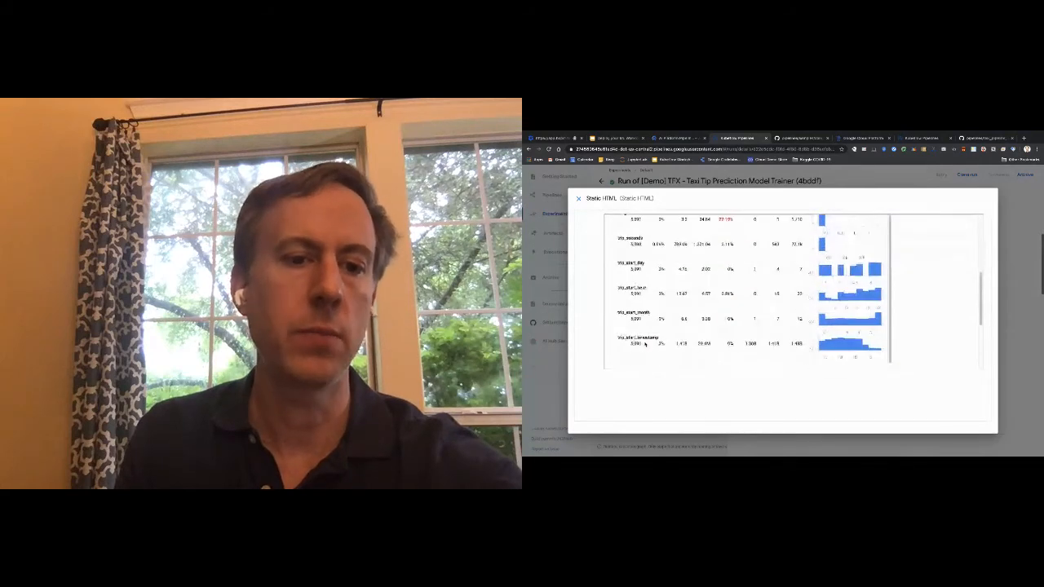
pyautogui.scroll(-3)
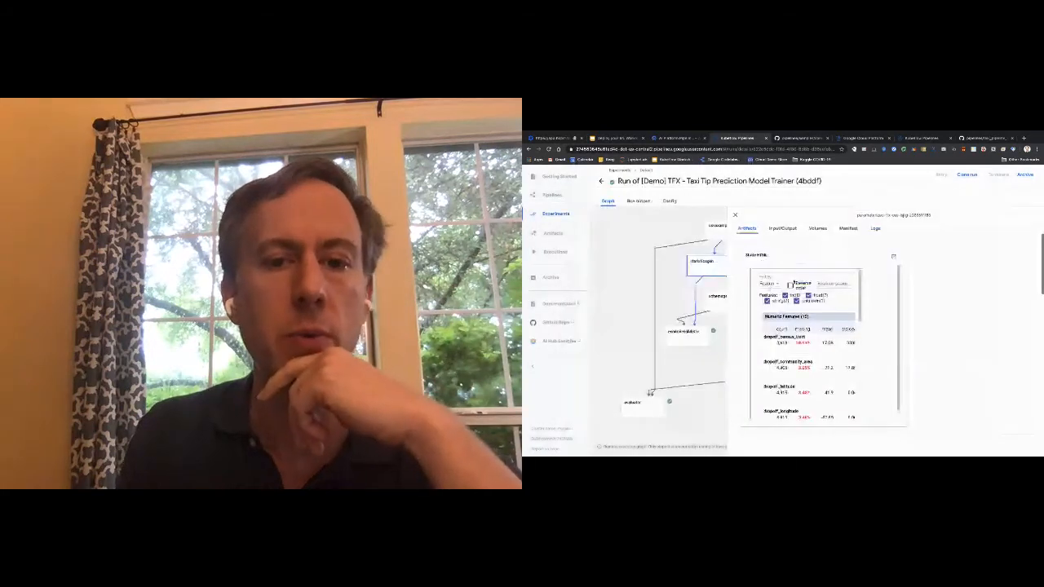
pyautogui.click(735, 215)
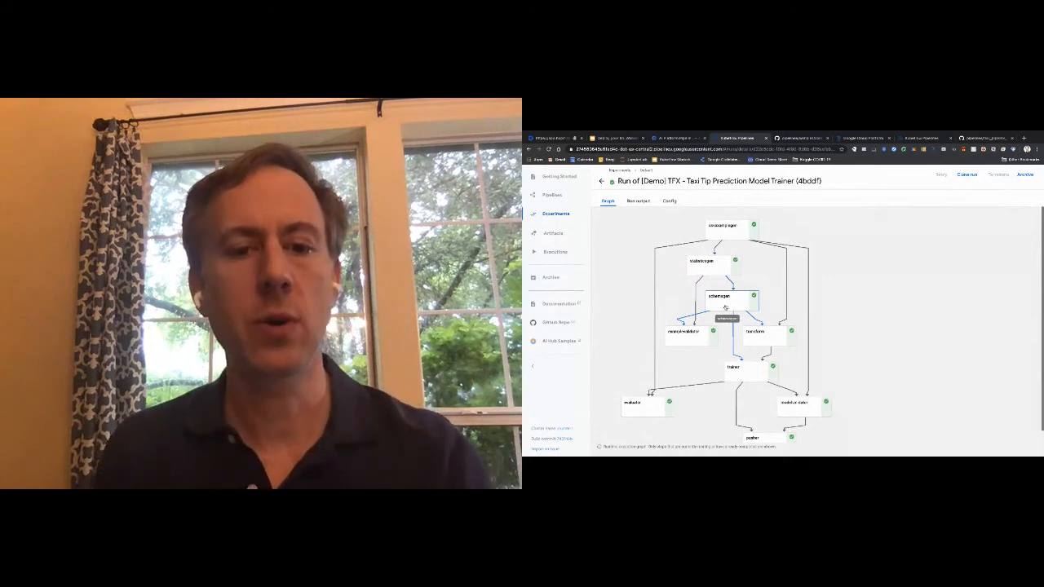
pyautogui.click(723, 299)
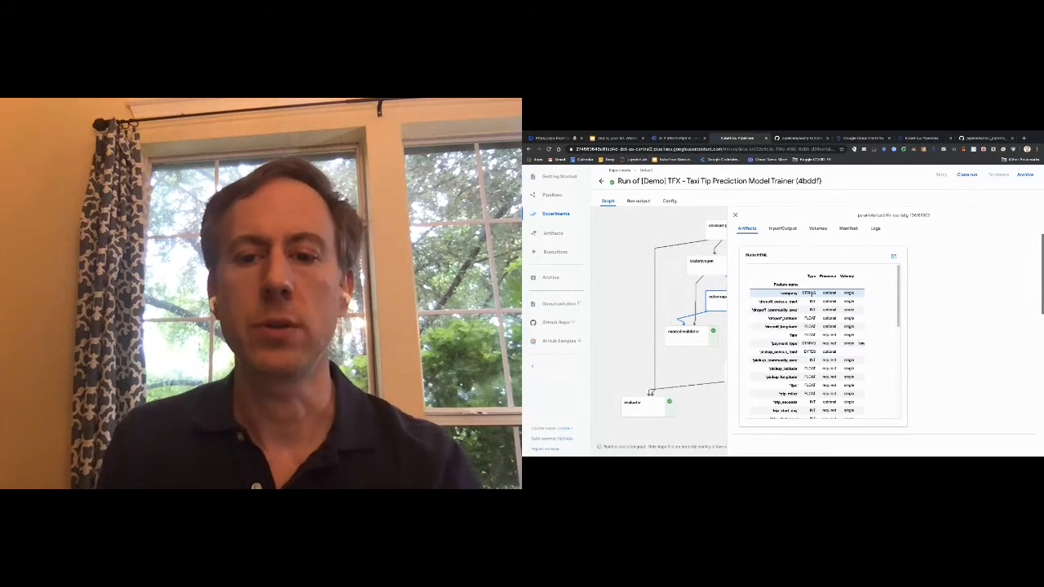
pyautogui.scroll(-3)
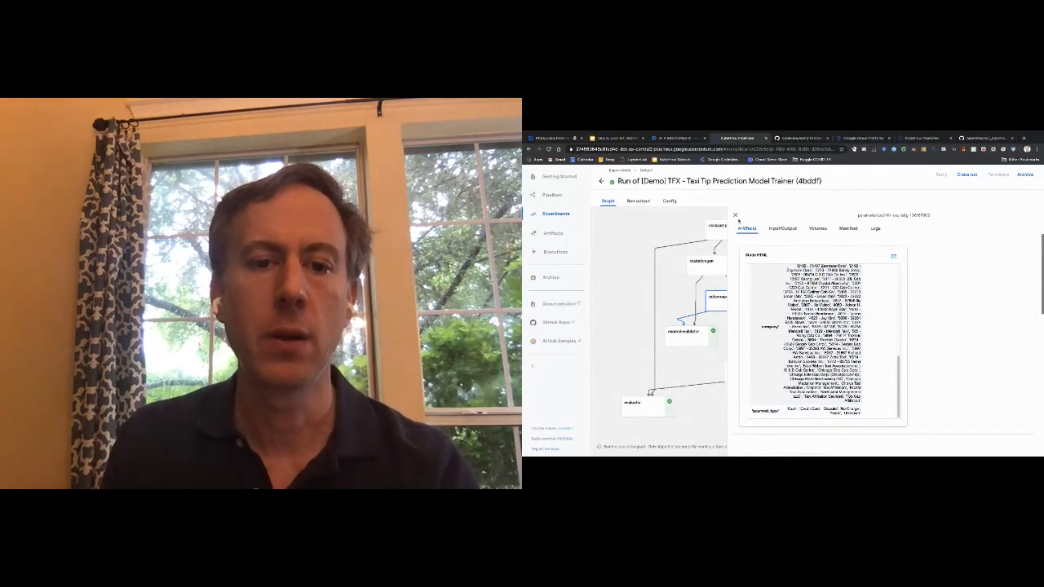
pyautogui.click(735, 215)
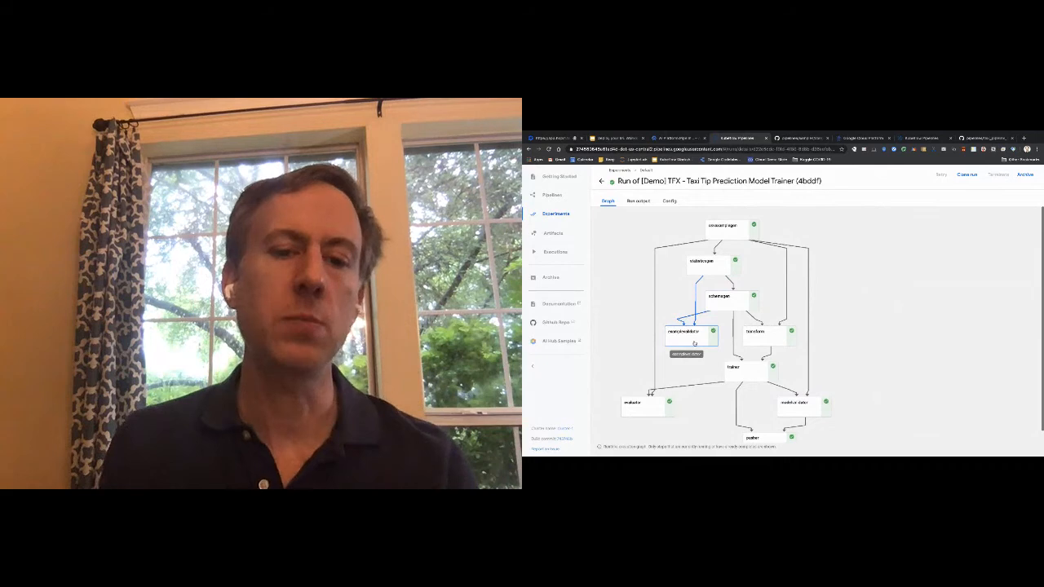
pyautogui.click(686, 333)
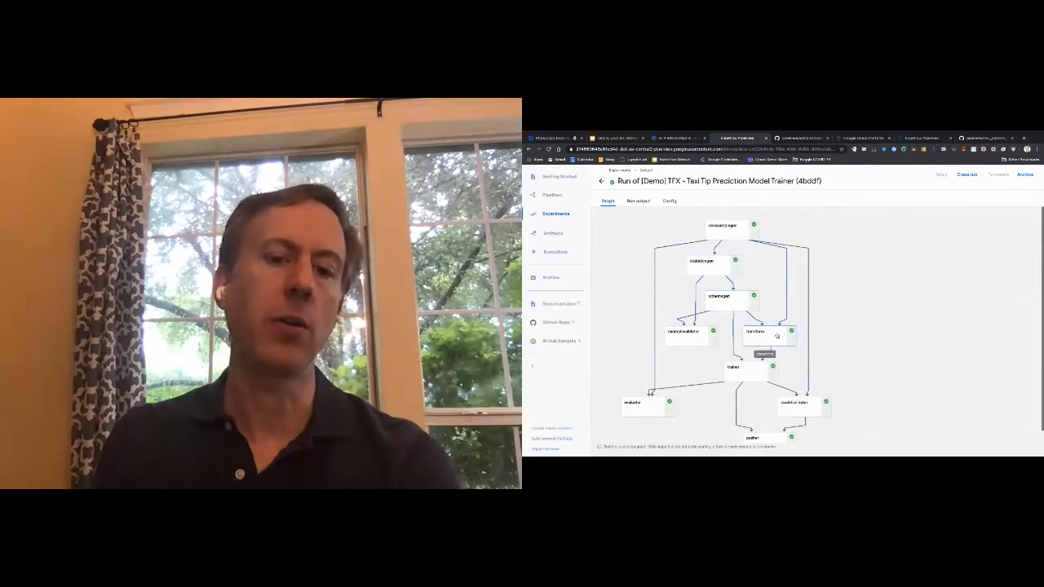
# Step: Open the transform step's details, then the trainer step's details
pyautogui.click(771, 337)
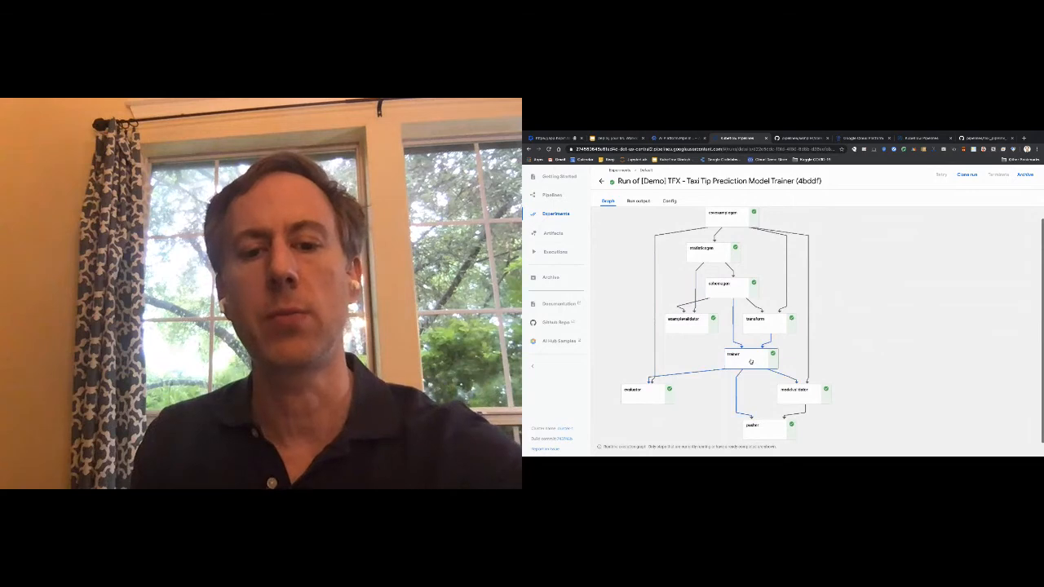
pyautogui.moveTo(749, 360)
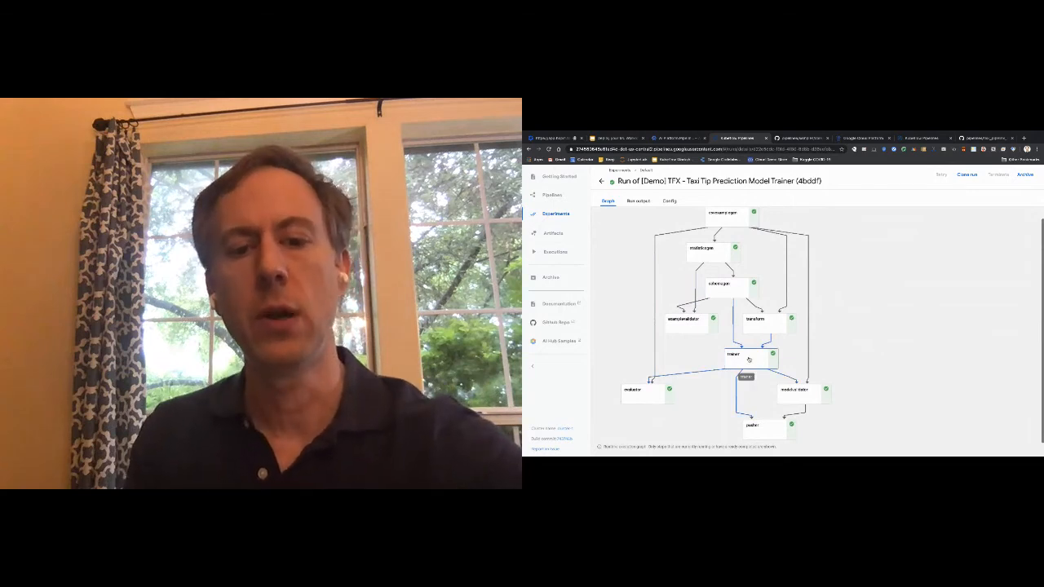
pyautogui.click(750, 354)
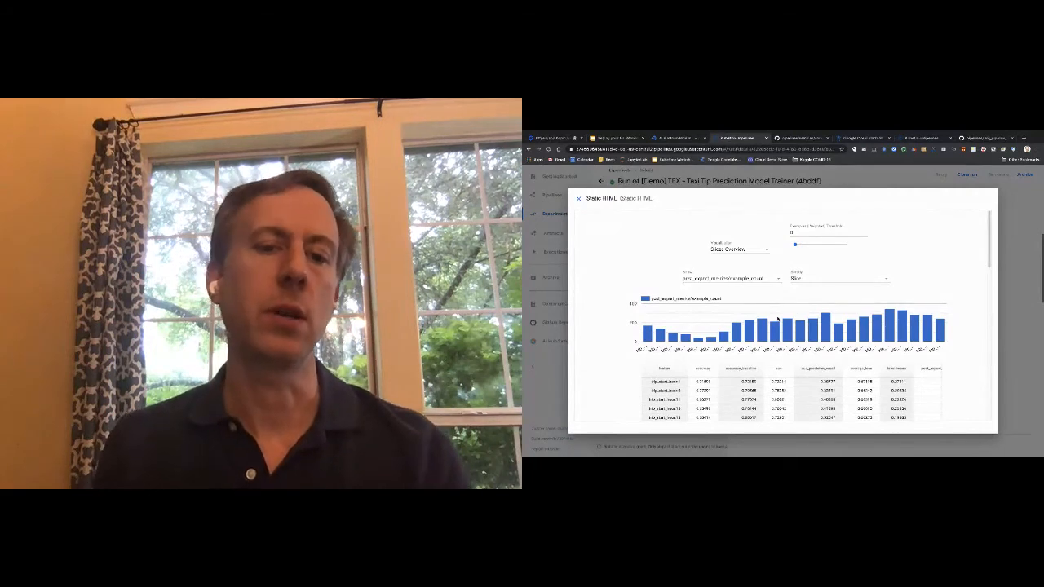
pyautogui.moveTo(745, 333)
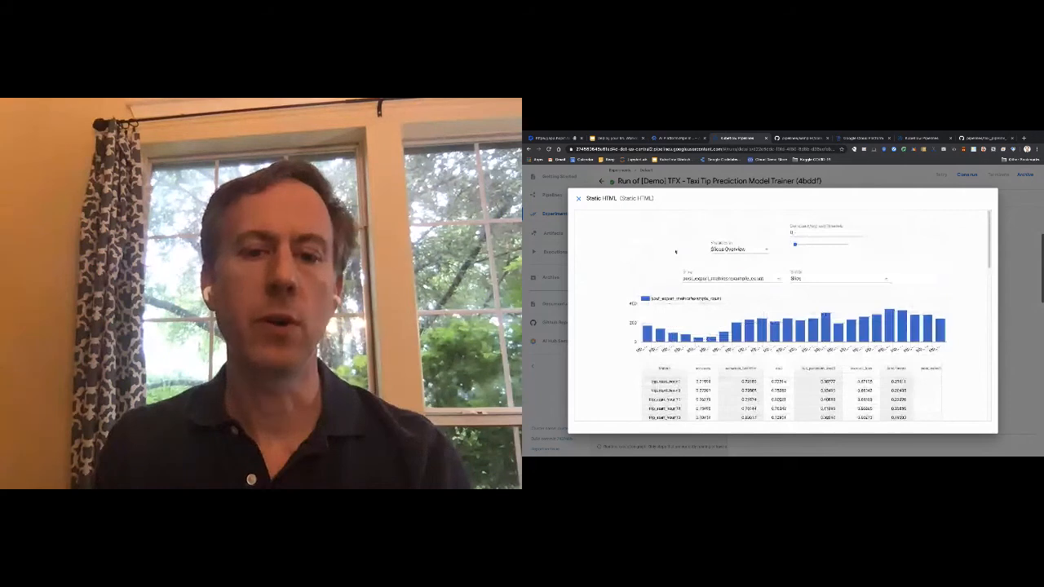
# Step: Close the Slices Overview evaluation metrics visualization
pyautogui.click(578, 199)
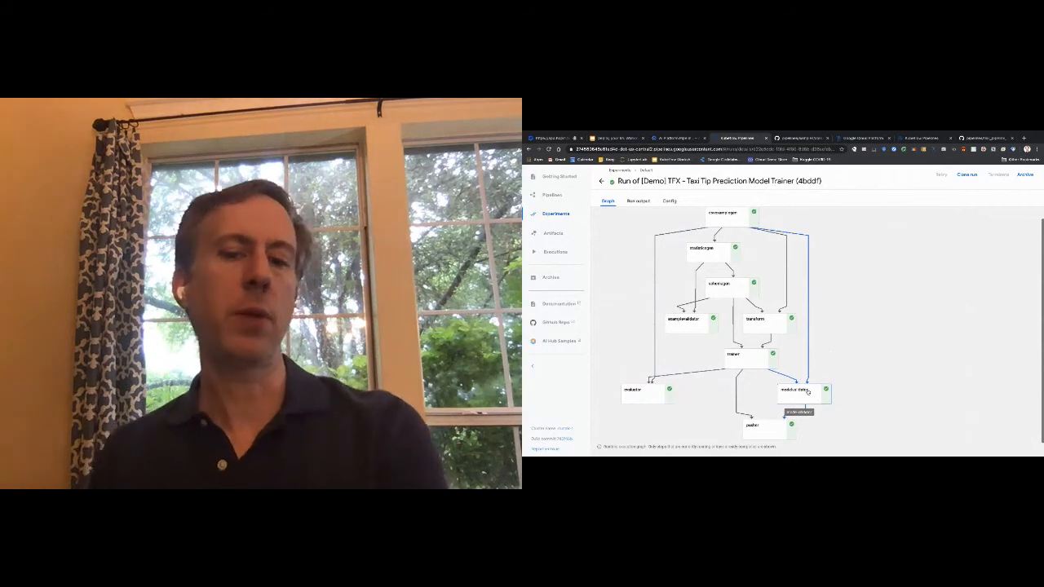
pyautogui.click(796, 391)
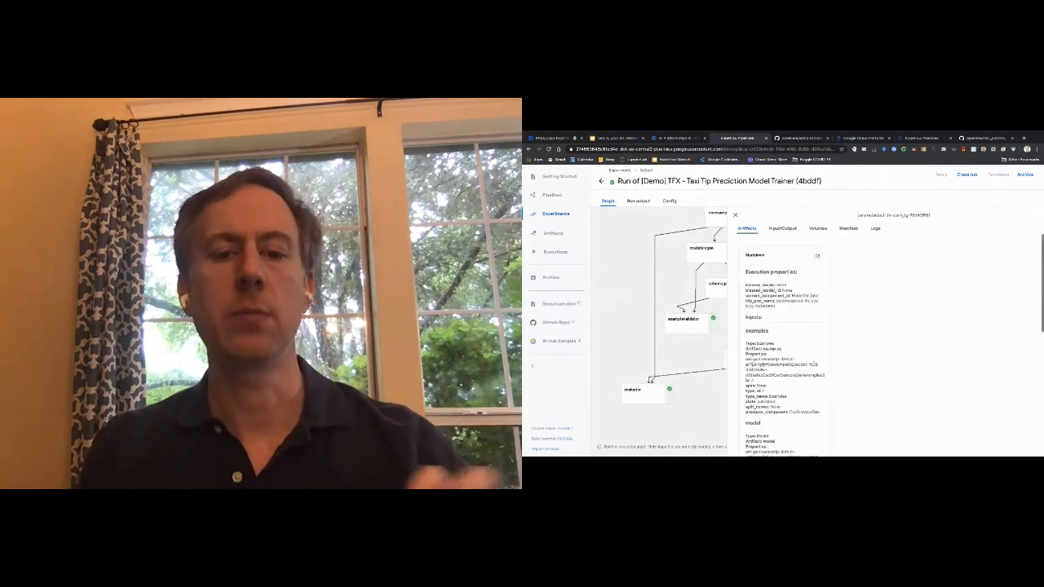
pyautogui.scroll(-3)
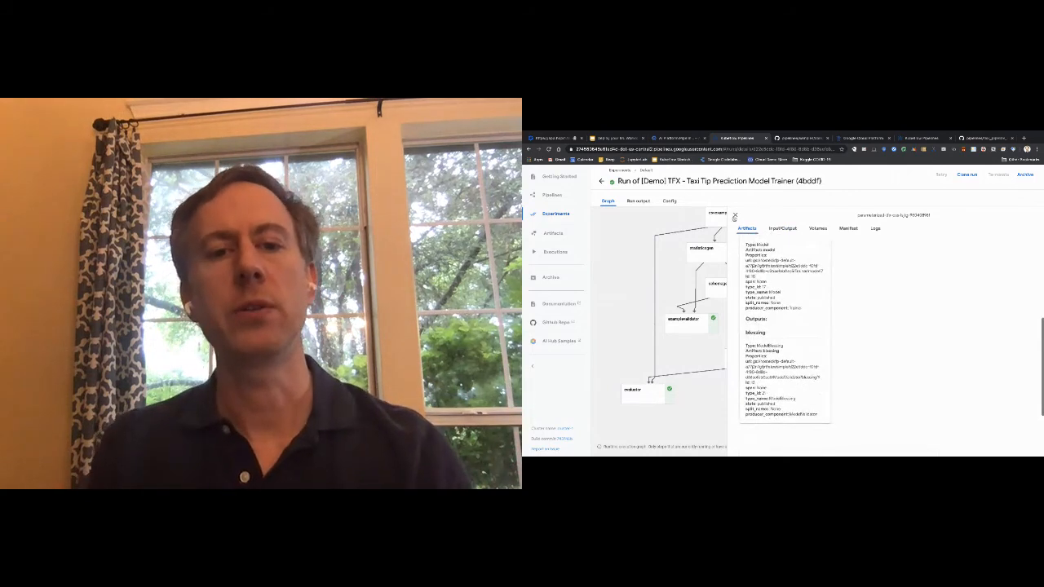
pyautogui.click(734, 215)
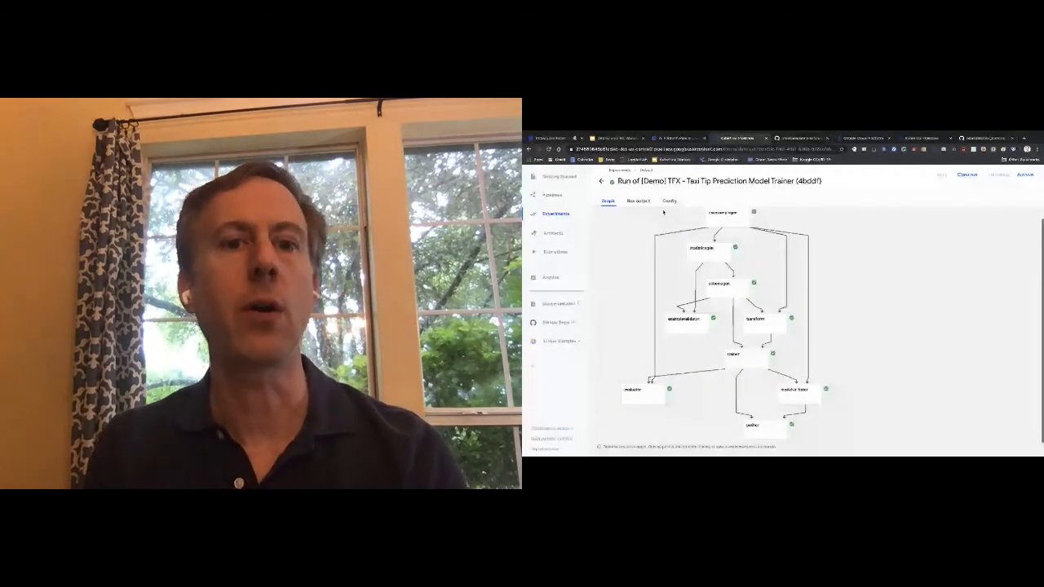
# Step: Open the trainer's model artifact from the Artifacts list to see its overview
pyautogui.click(555, 233)
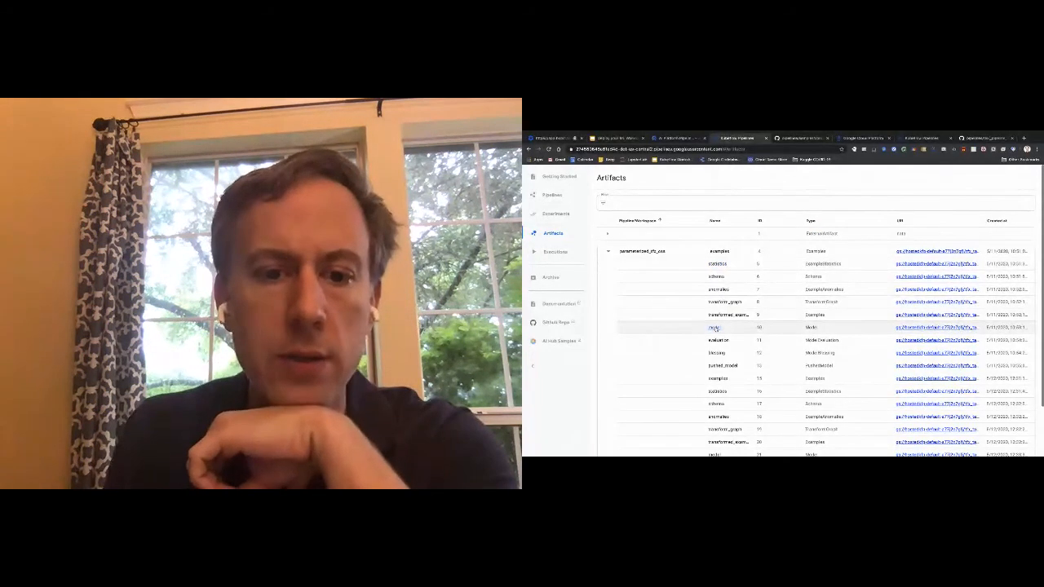
pyautogui.click(714, 327)
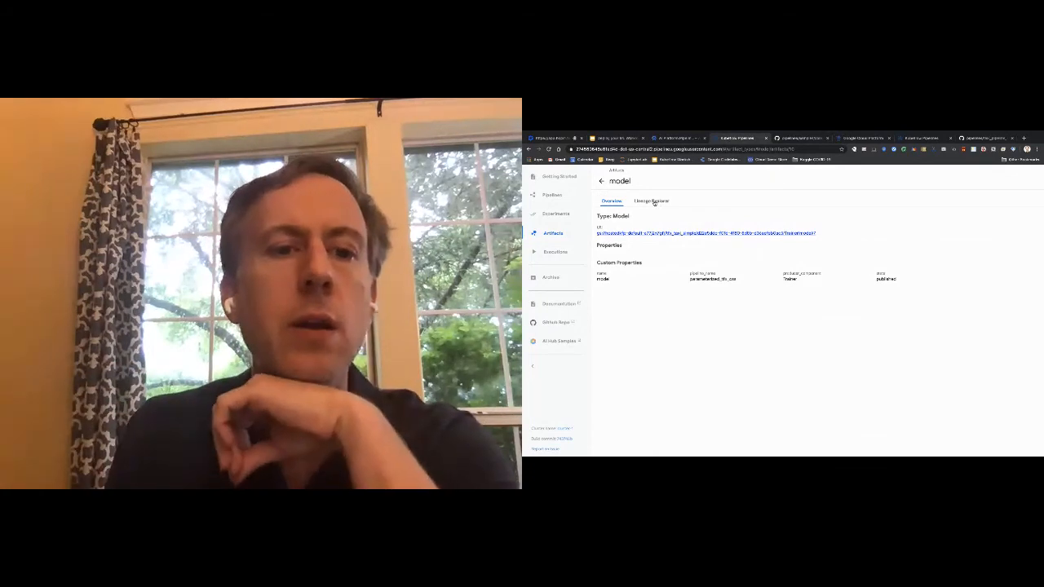
# Step: View the model artifact's Lineage Explorer, then open the Executions list
pyautogui.click(651, 201)
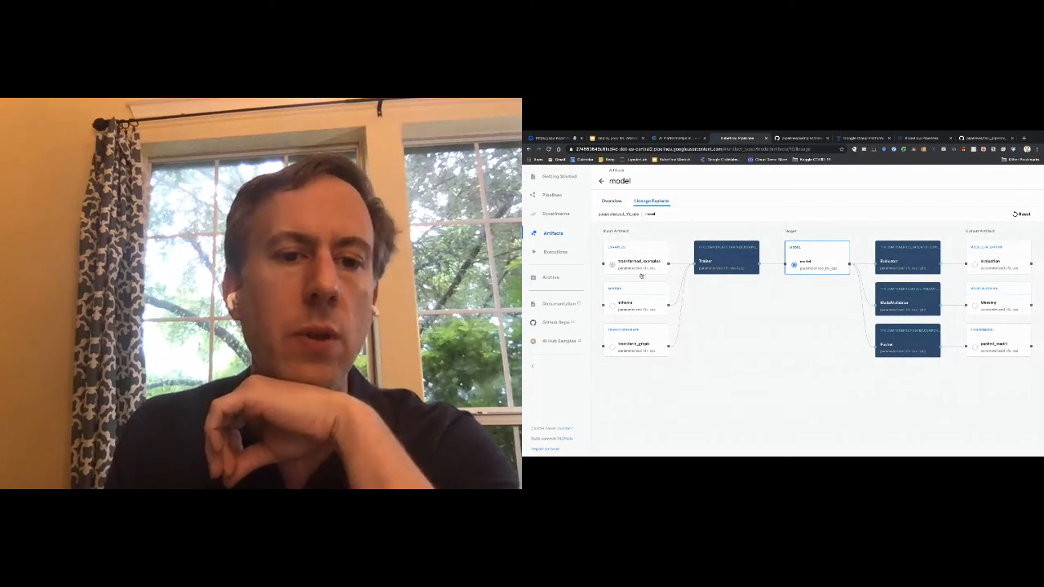
pyautogui.moveTo(682, 384)
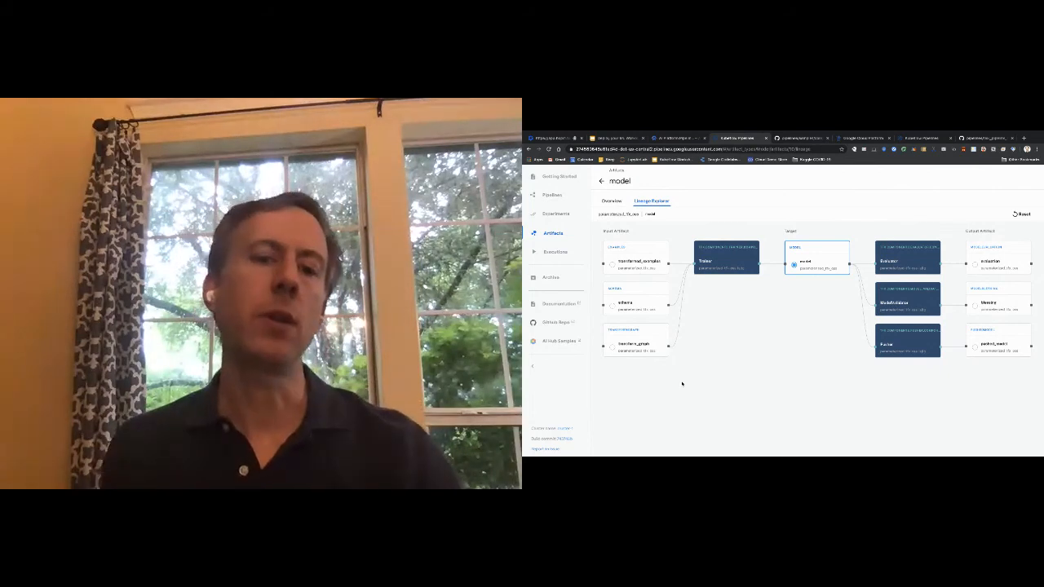
pyautogui.moveTo(740, 374)
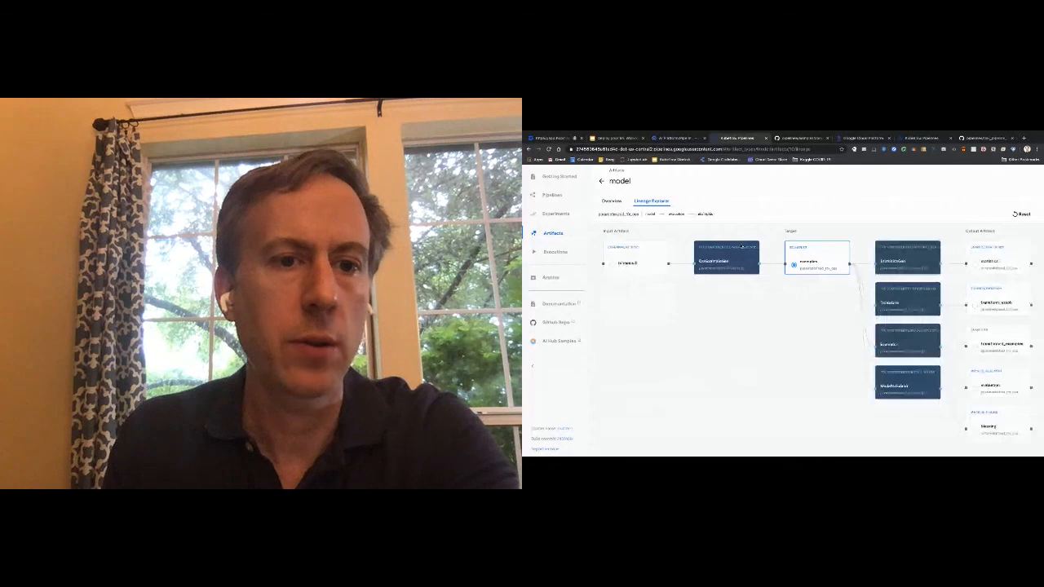
pyautogui.click(555, 251)
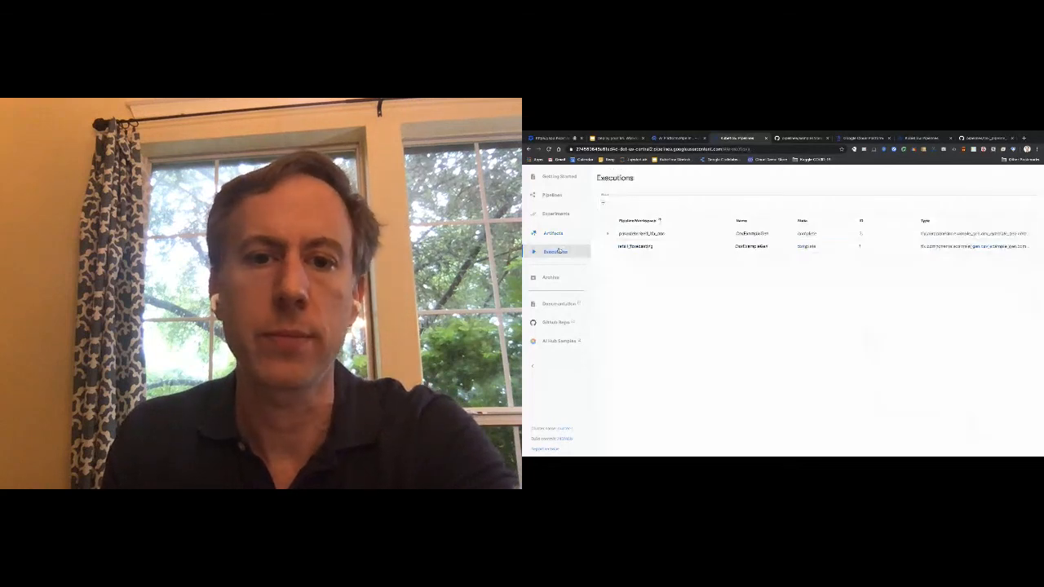
# Step: Return to the Kubeflow slide deck and select the final Thank you slide
pyautogui.click(606, 233)
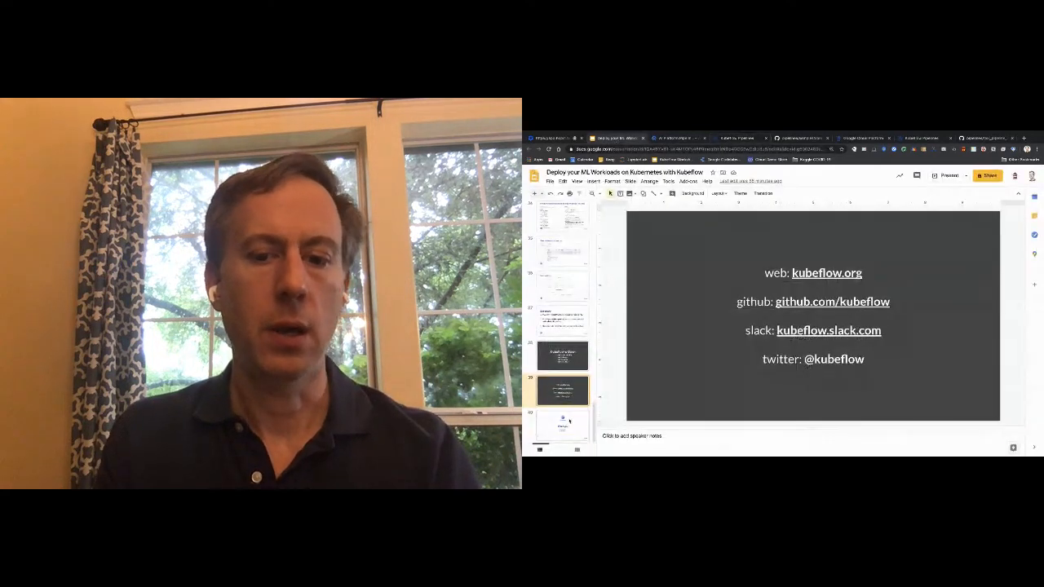
pyautogui.click(561, 425)
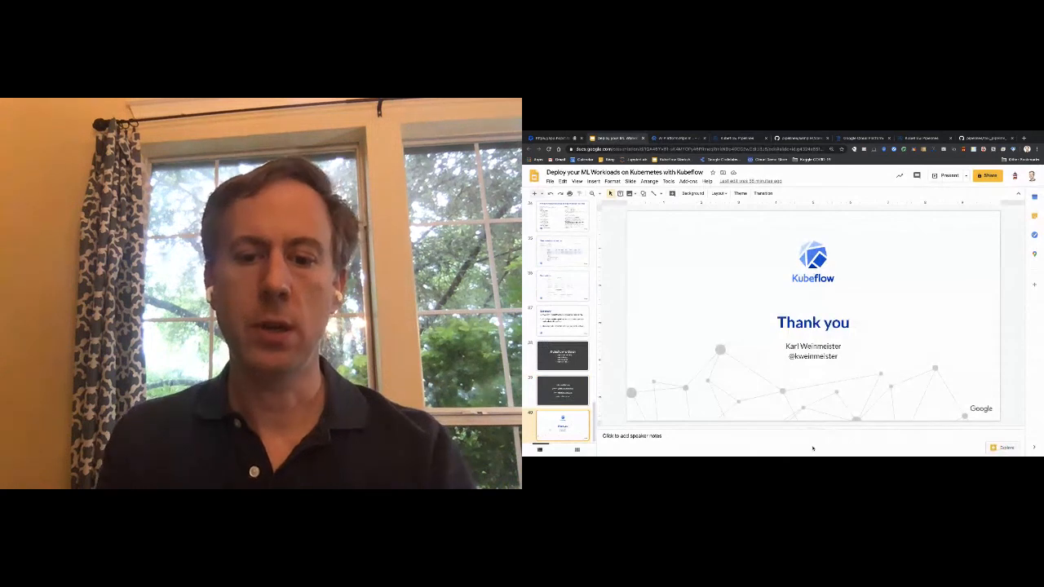